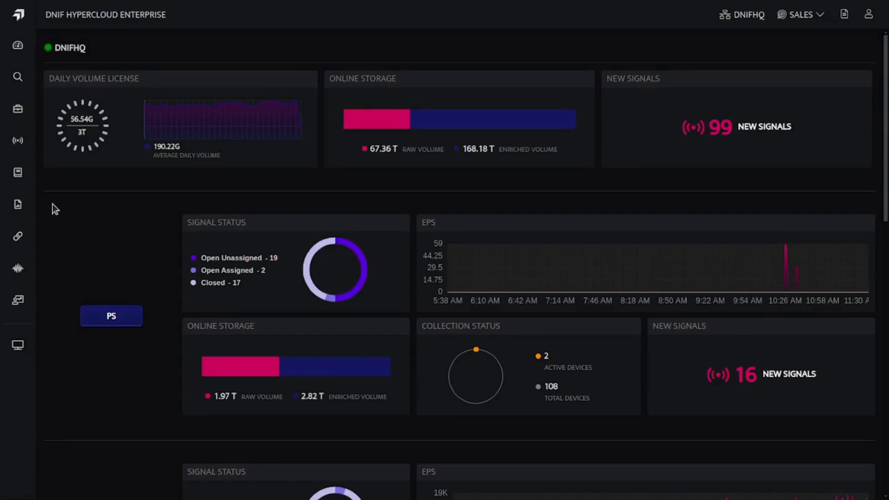
Create a new workbook from the Workbooks list and remove its default Search block
{"action": "left_click", "coordinate": [17, 172]}
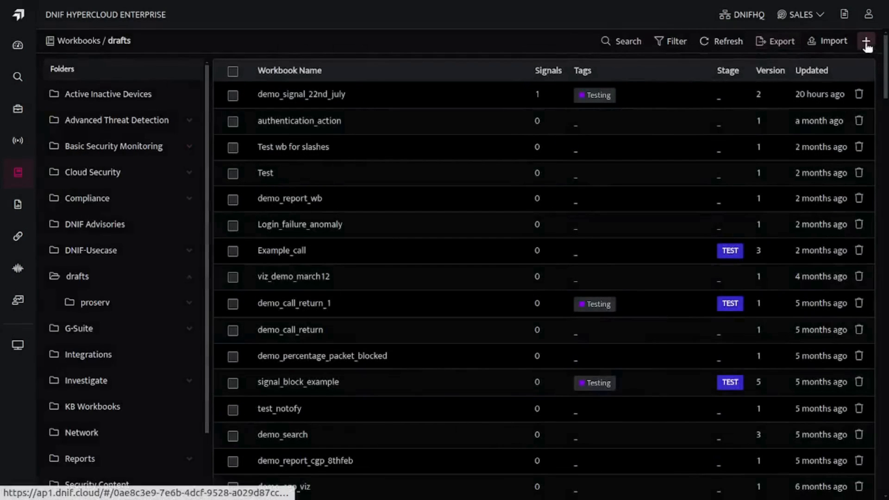
{"action": "left_click", "coordinate": [866, 41]}
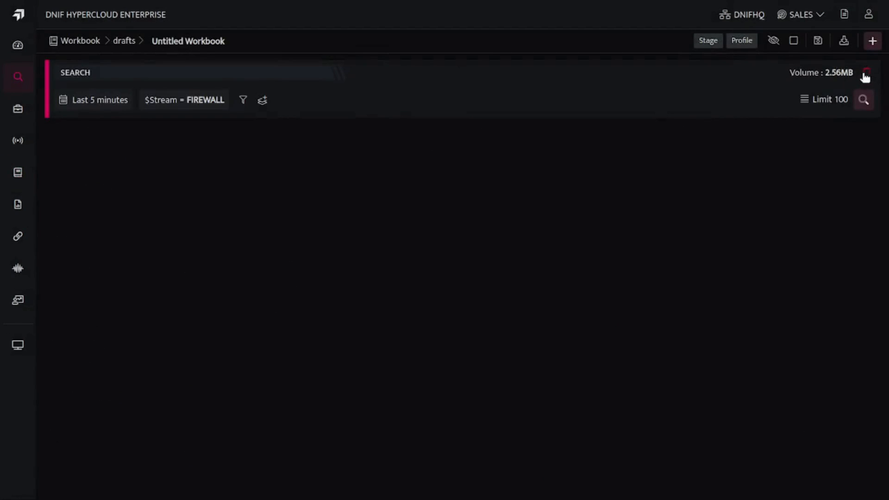
{"action": "left_click", "coordinate": [872, 40]}
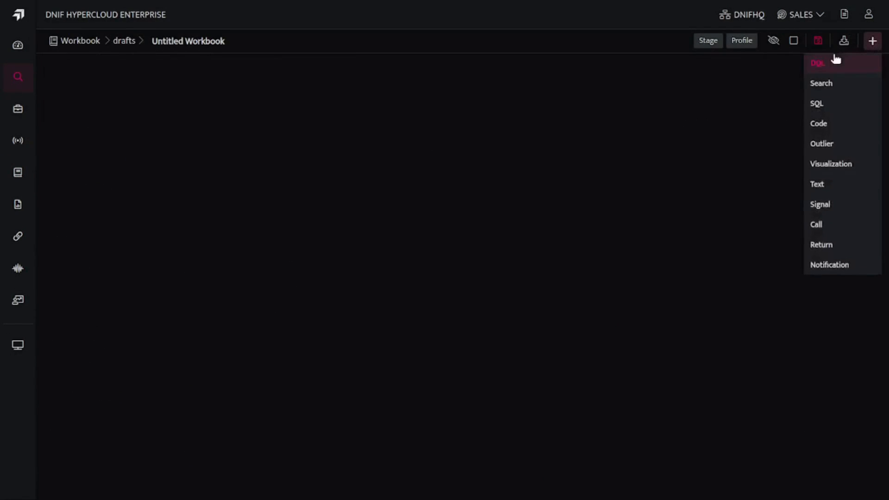
Add a DQL block with 'stream=authentication | select count(action)' and run it, returning 13130
{"action": "left_click", "coordinate": [817, 63]}
{"action": "type", "text": "stream="}
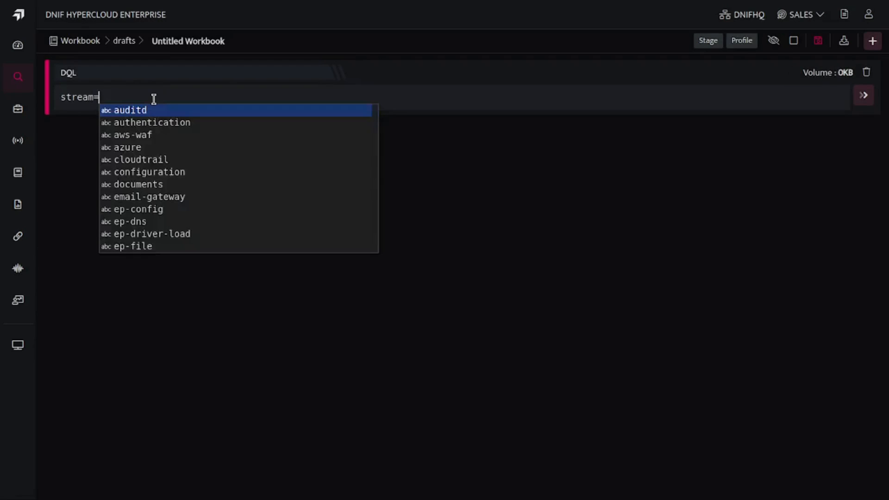
{"action": "left_click", "coordinate": [151, 122]}
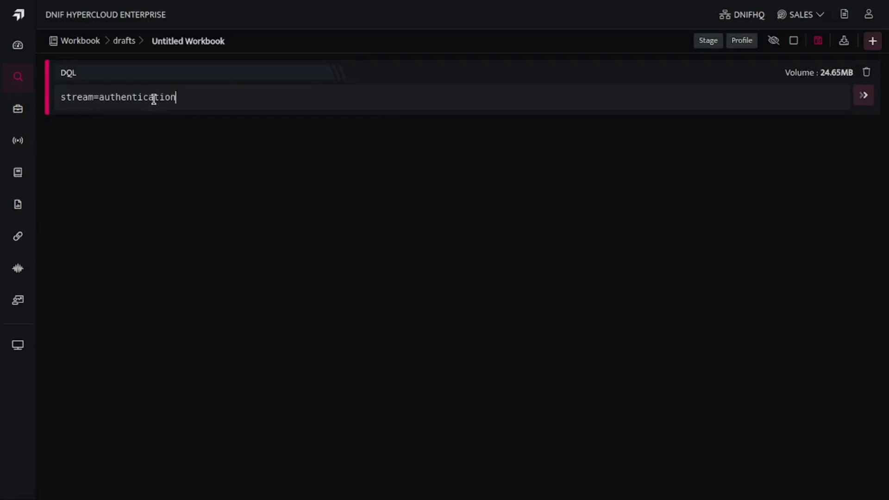
{"action": "type", "text": "| select"}
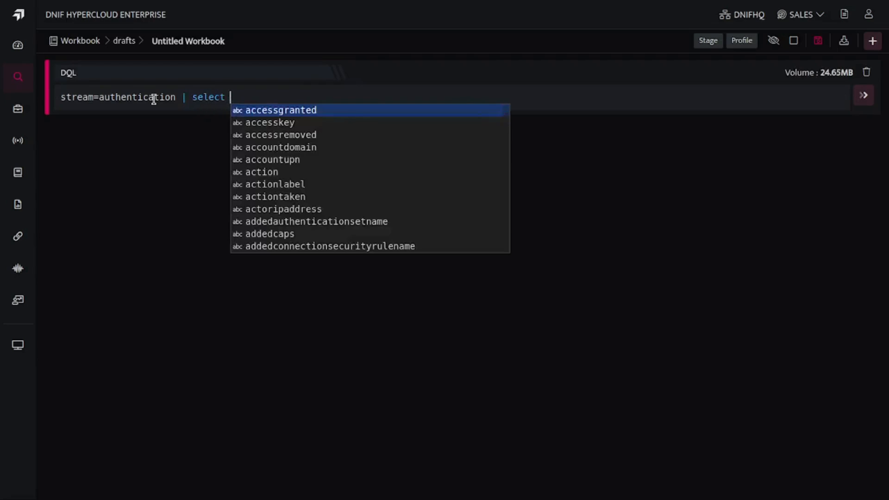
{"action": "type", "text": "count("}
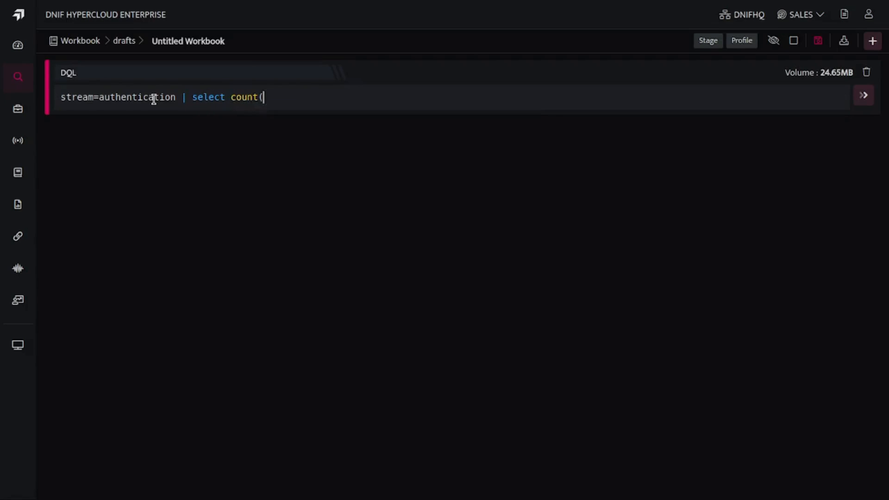
{"action": "type", "text": "action)"}
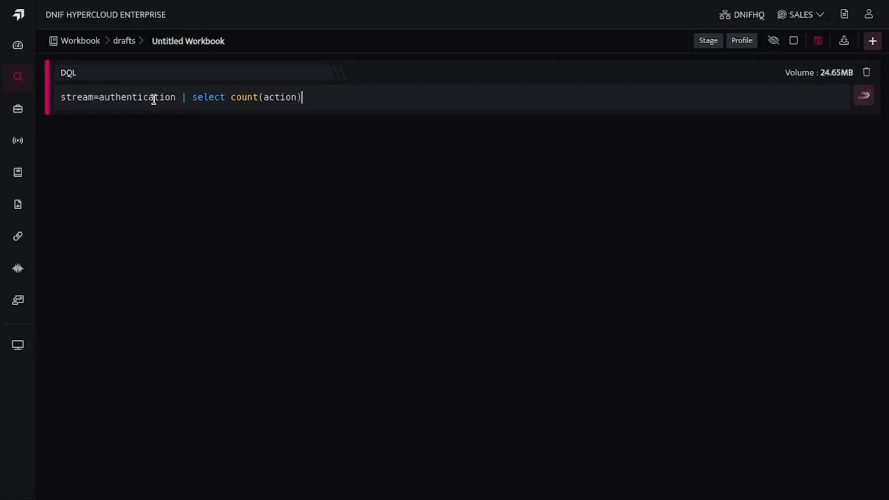
{"action": "left_click", "coordinate": [861, 95]}
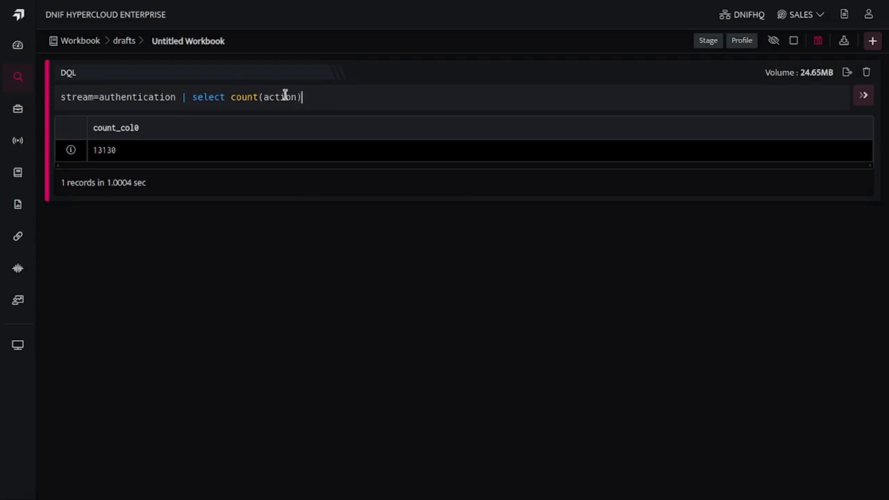
Change the function to count_if(action="LOGIN"), returning 12926 in count_if_col0
{"action": "left_click", "coordinate": [241, 97]}
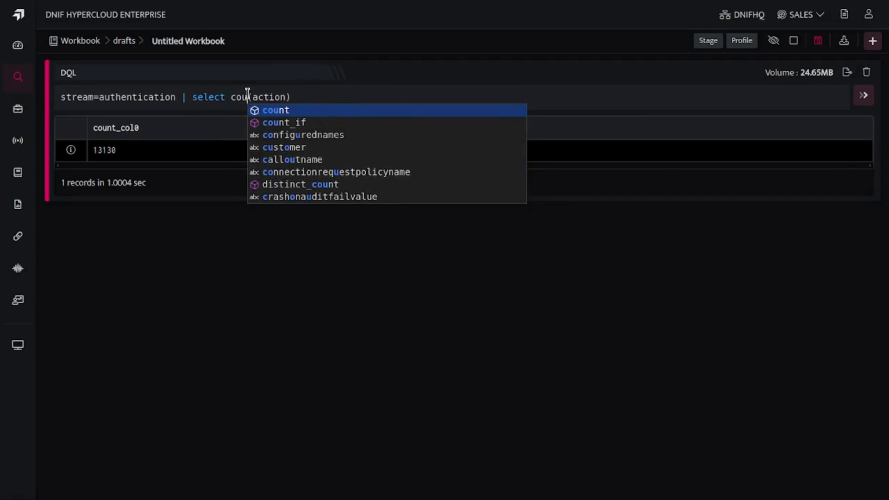
{"action": "left_click", "coordinate": [284, 123]}
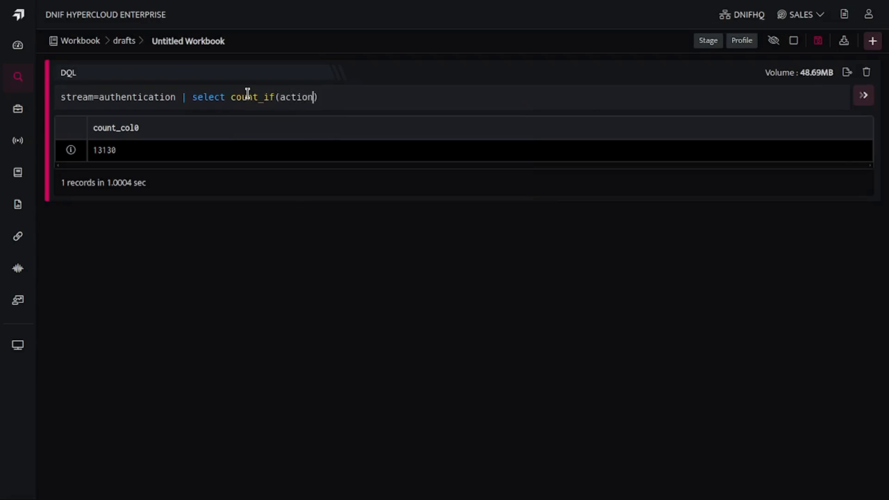
{"action": "type", "text": "\"LOGIN"}
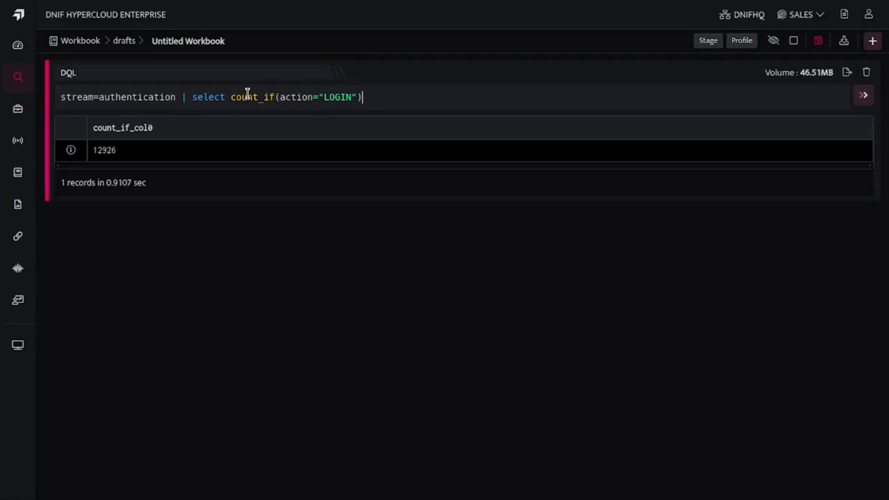
{"action": "double_click", "coordinate": [337, 97]}
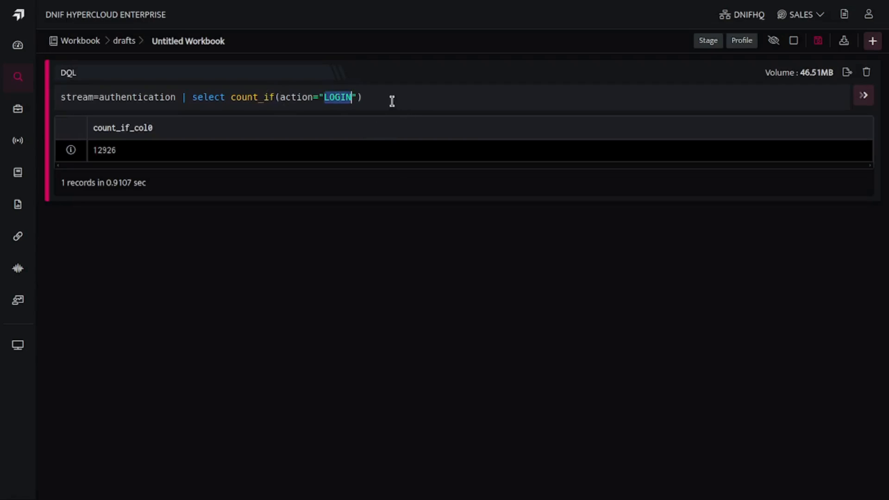
Add a second column count_if(action="LOGOUT"), returning 12899 and 28
{"action": "type", "text": ","}
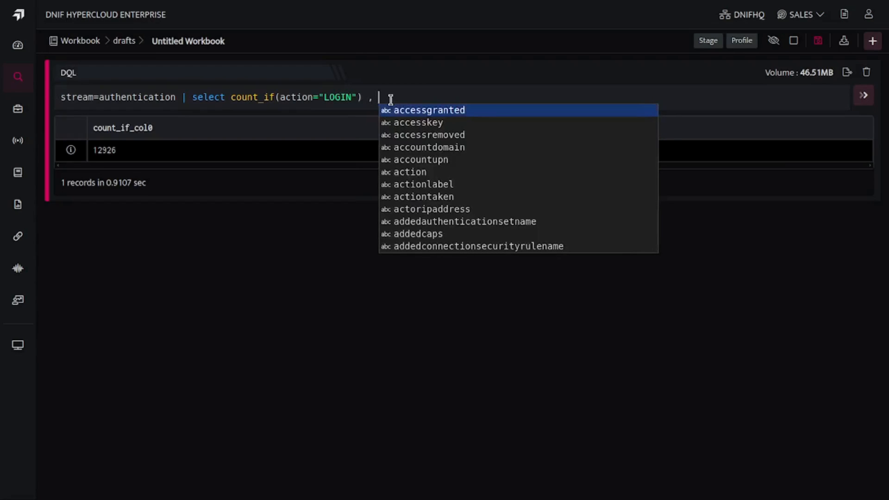
{"action": "type", "text": "count_if()"}
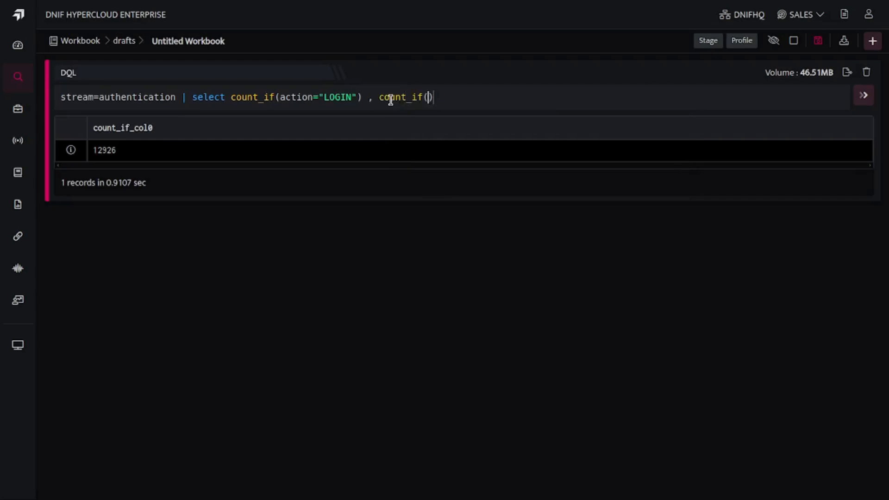
{"action": "type", "text": "action"}
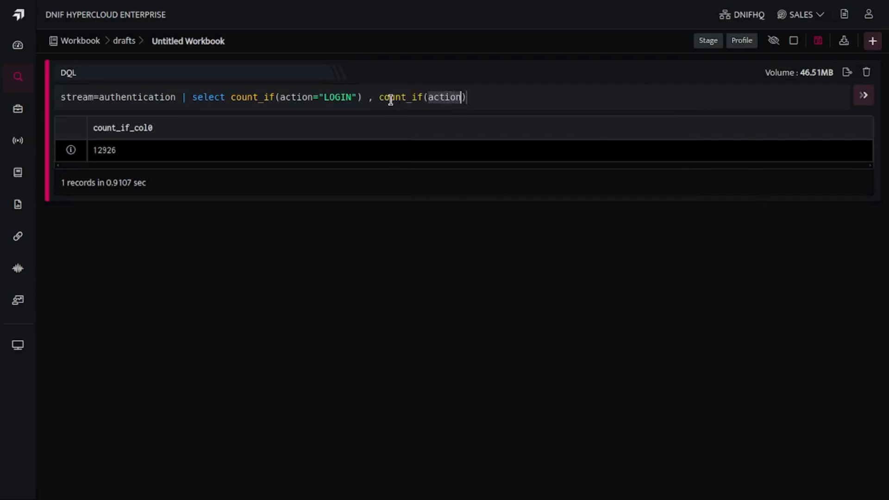
{"action": "type", "text": "=\"LOG"}
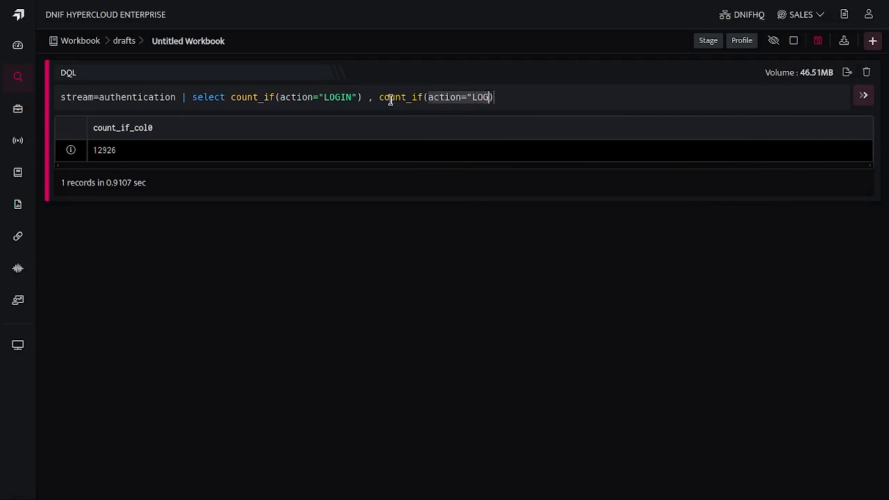
{"action": "type", "text": "OUT\""}
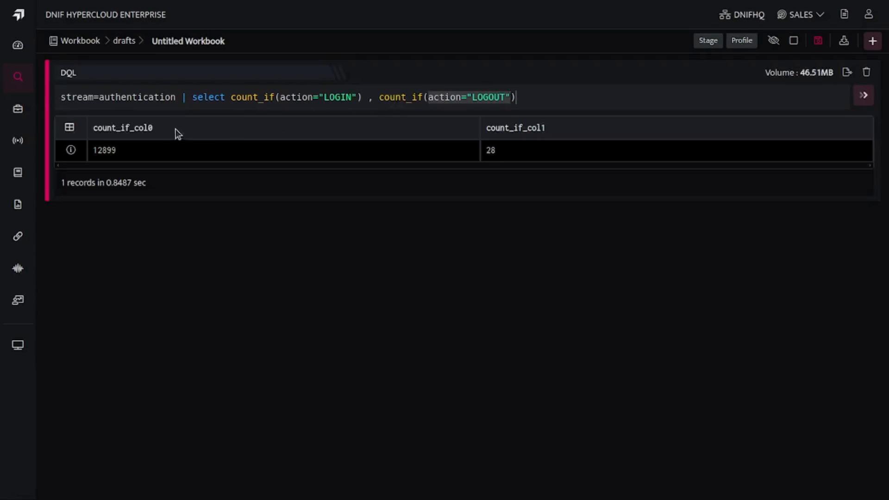
{"action": "mouse_move", "coordinate": [163, 143]}
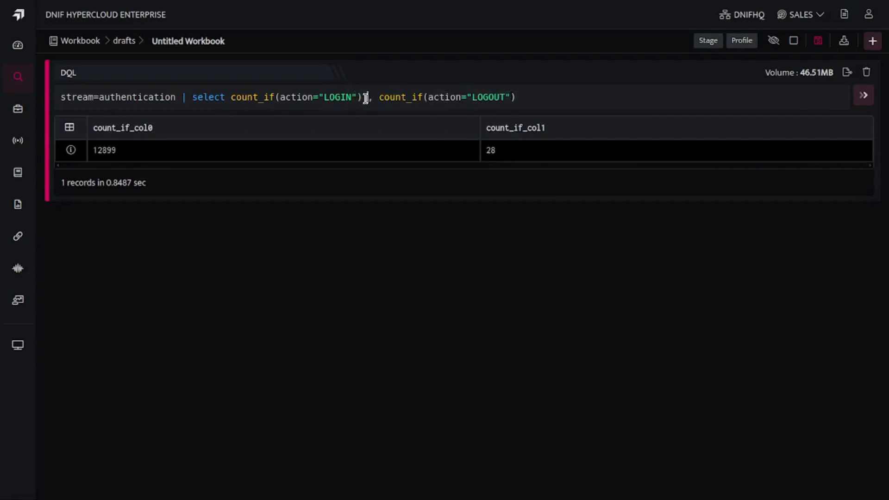
Alias the two counts as login_counts and logout_counts and rerun, showing 11869 and 28
{"action": "type", "text": "as"}
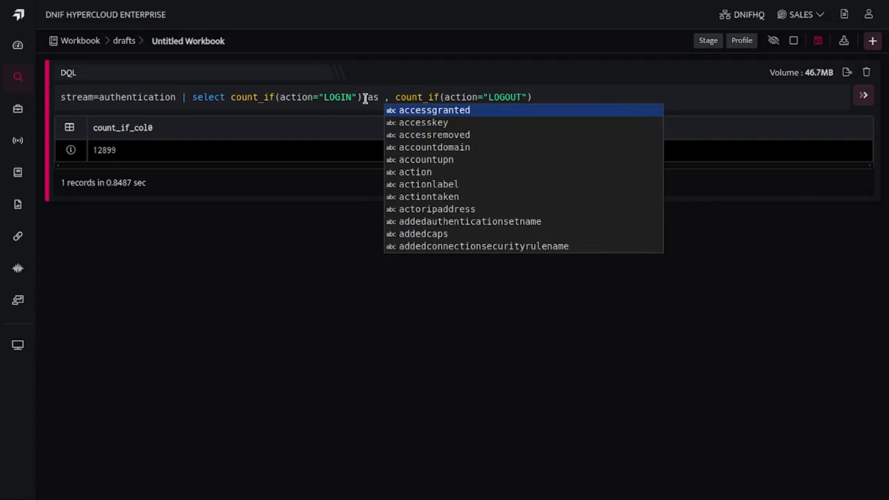
{"action": "type", "text": "login"}
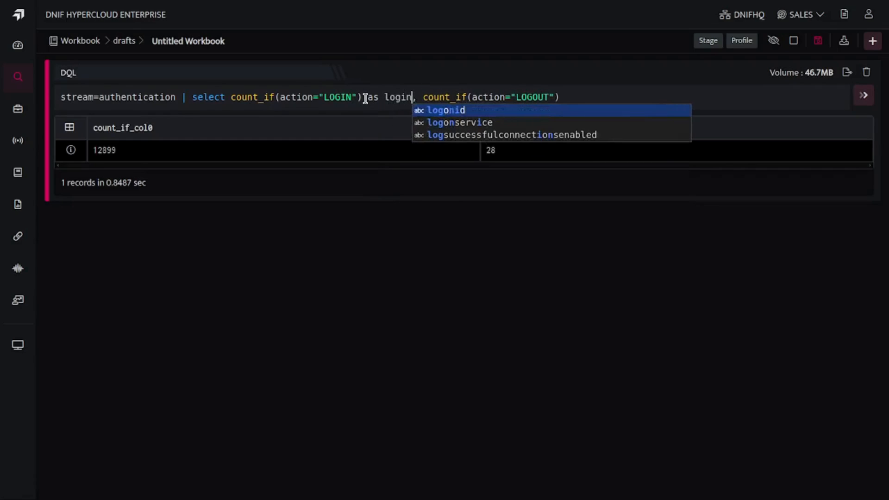
{"action": "type", "text": "_counts"}
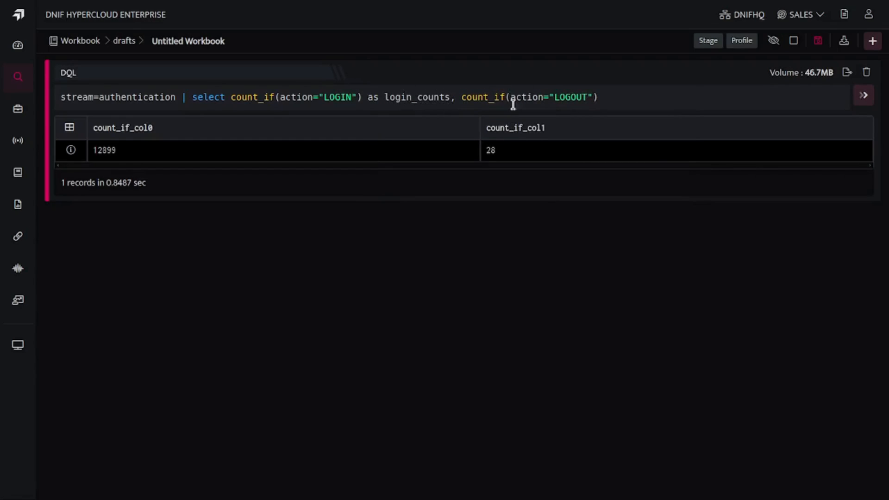
{"action": "type", "text": "as"}
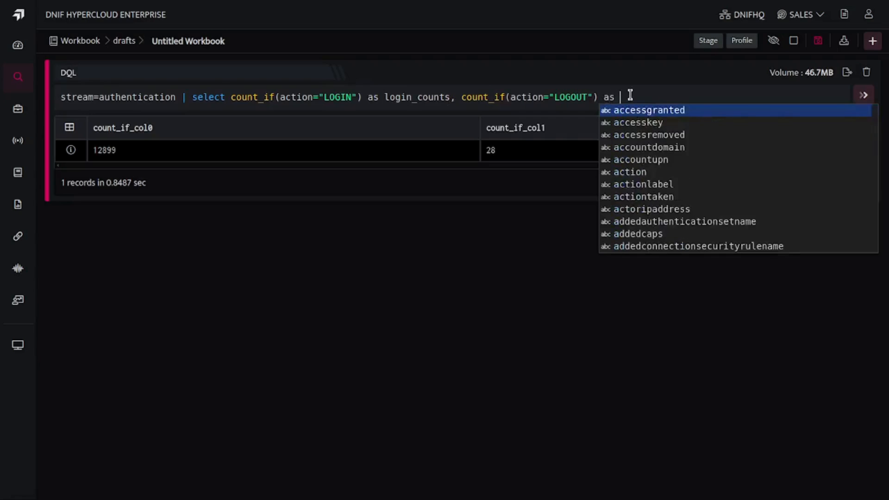
{"action": "type", "text": "logout_c"}
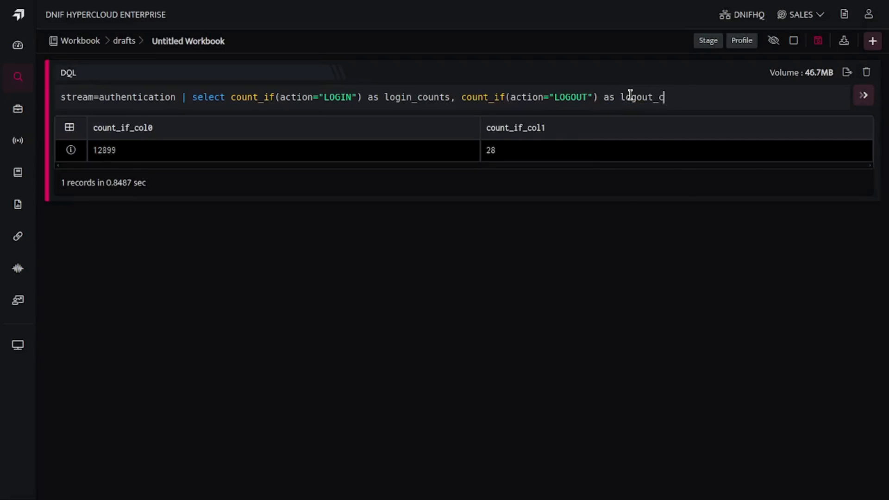
{"action": "type", "text": "ounts"}
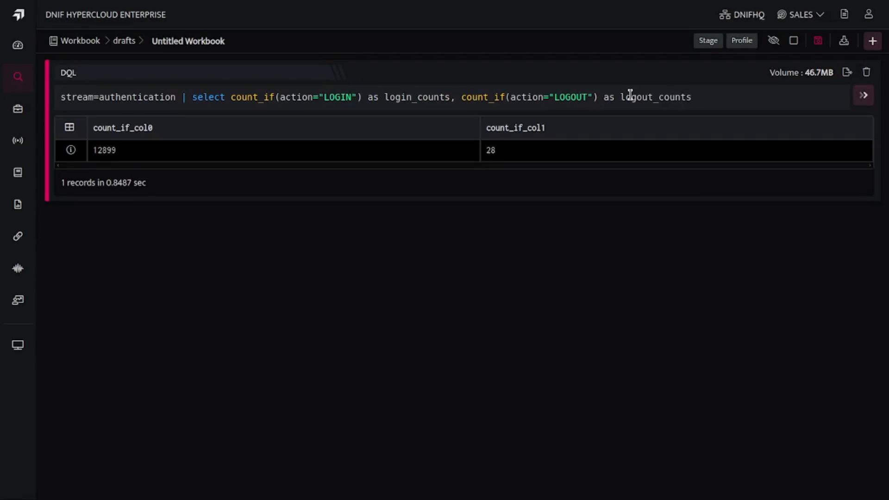
{"action": "left_click", "coordinate": [862, 94]}
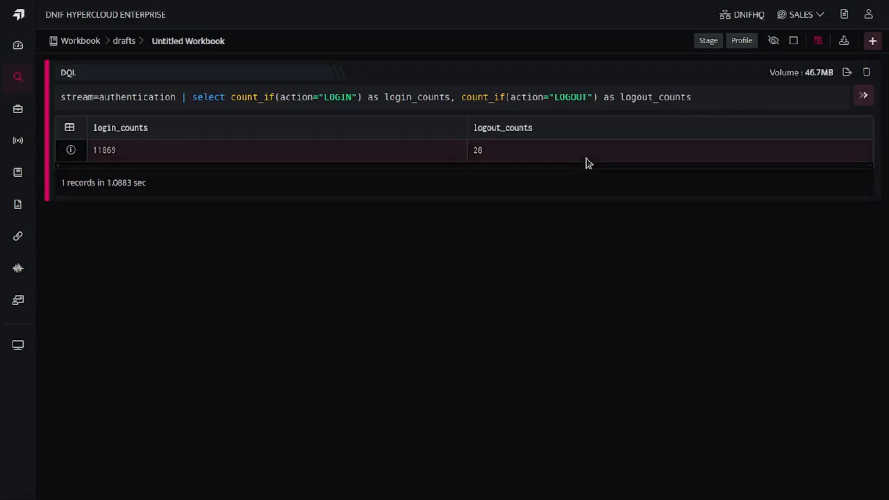